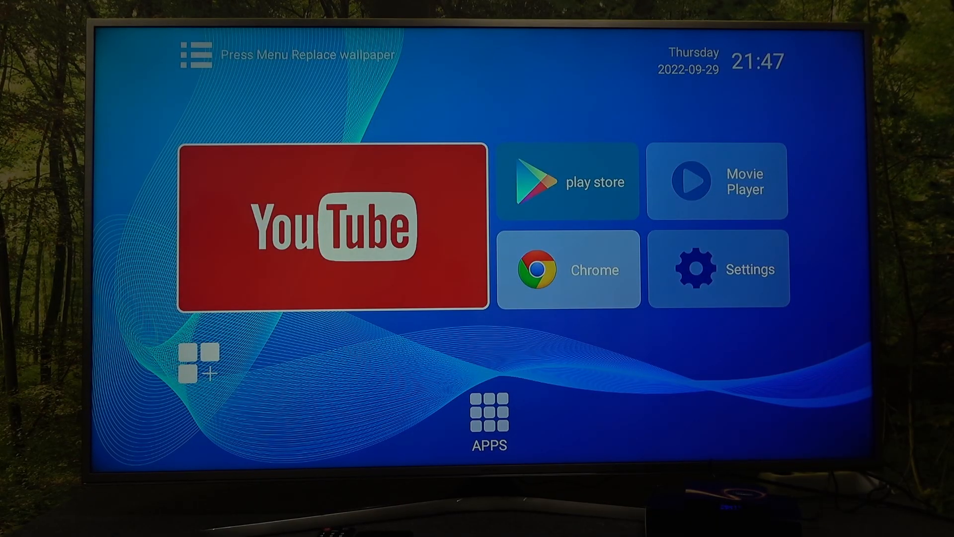
pyautogui.moveTo(569, 269)
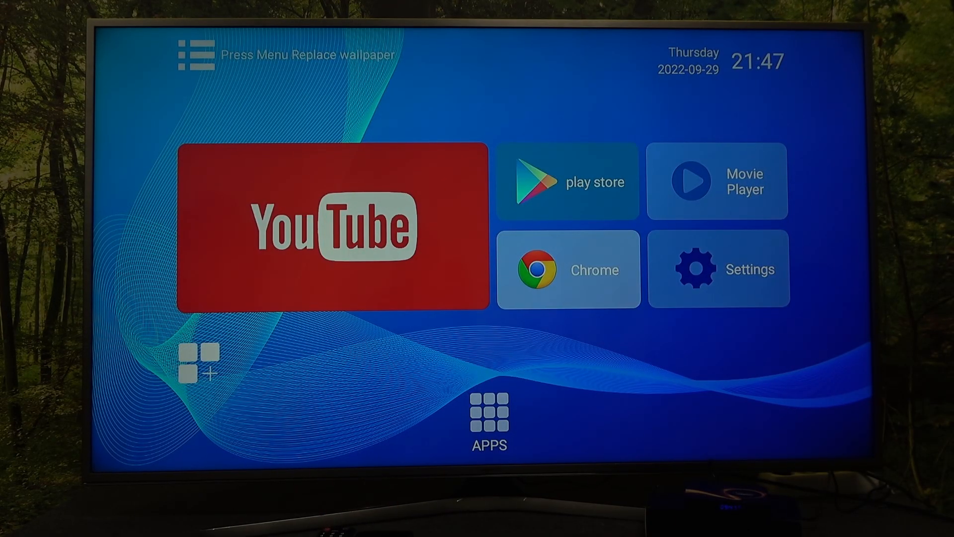
# - Swap the wavy blue wallpaper for the dark blue network-of-lines wallpaper
pyautogui.click(196, 54)
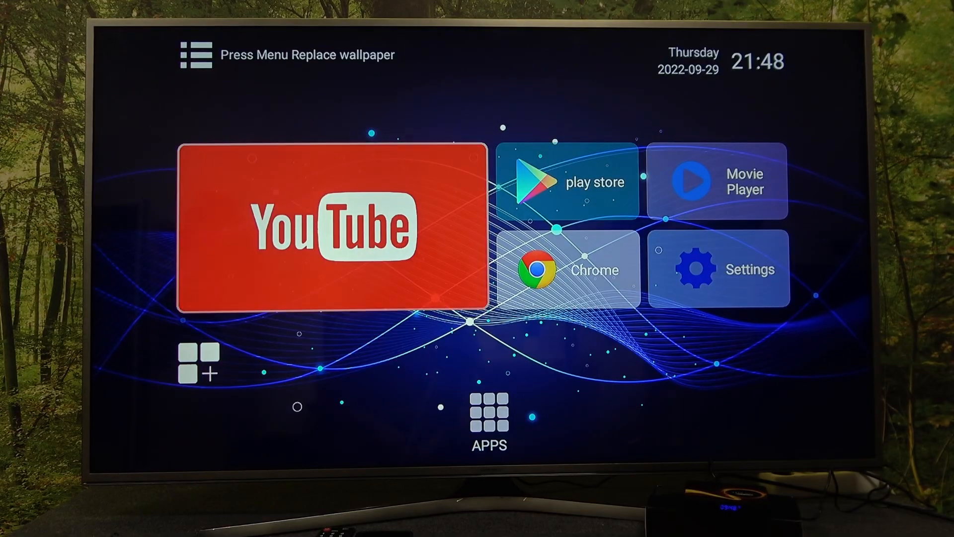
# - Use the add-app tile to put Netflix and Twitter shortcuts on the home row
pyautogui.click(489, 411)
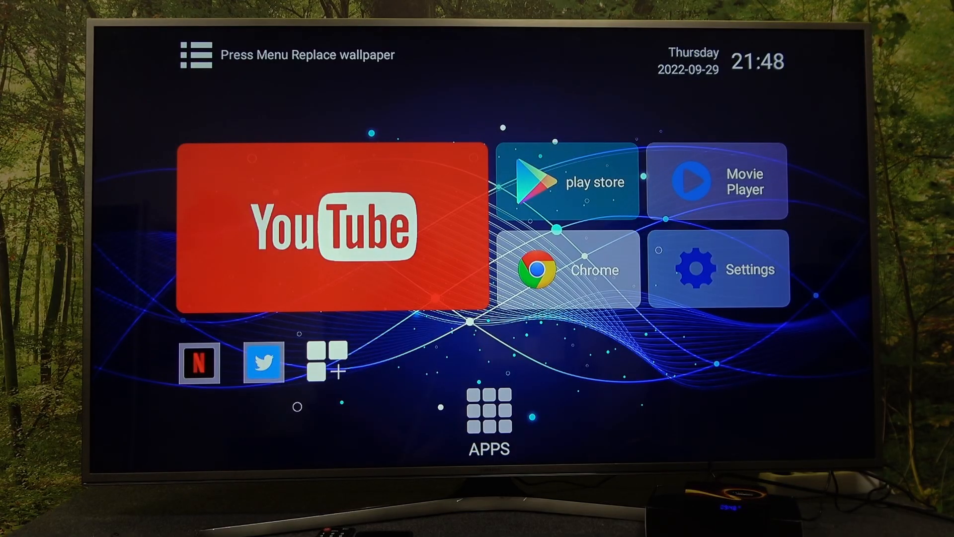
pyautogui.click(490, 417)
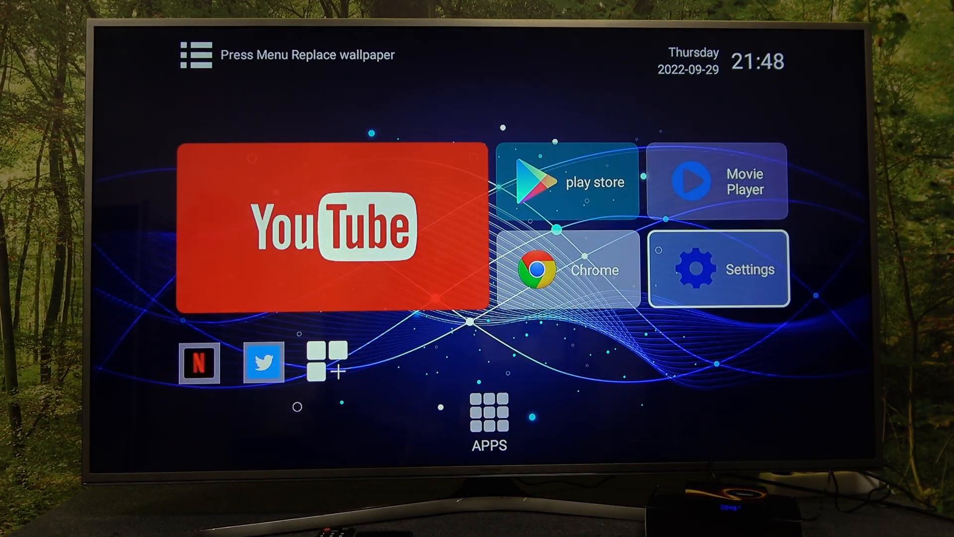
# - Open the Settings side panel from its home tile and select Device Preferences
pyautogui.click(719, 269)
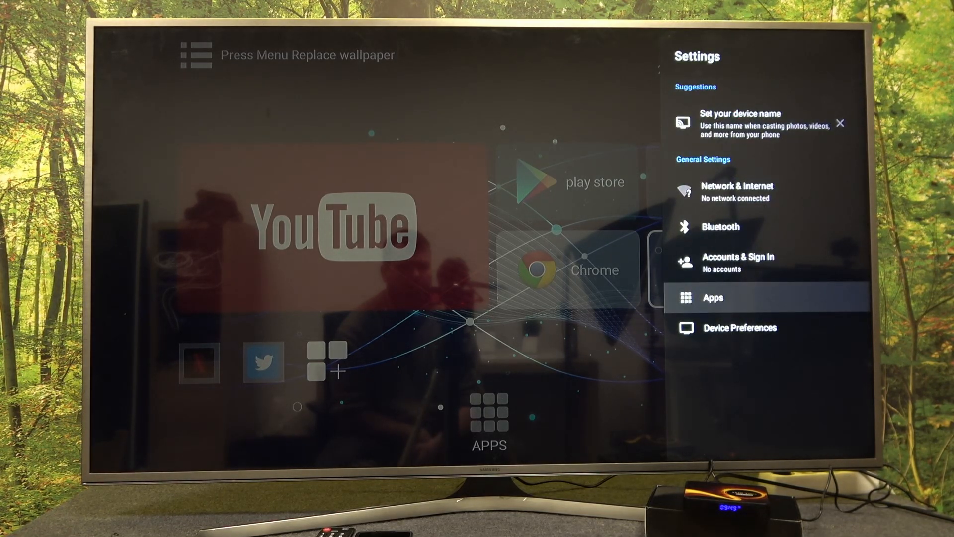
pyautogui.click(740, 328)
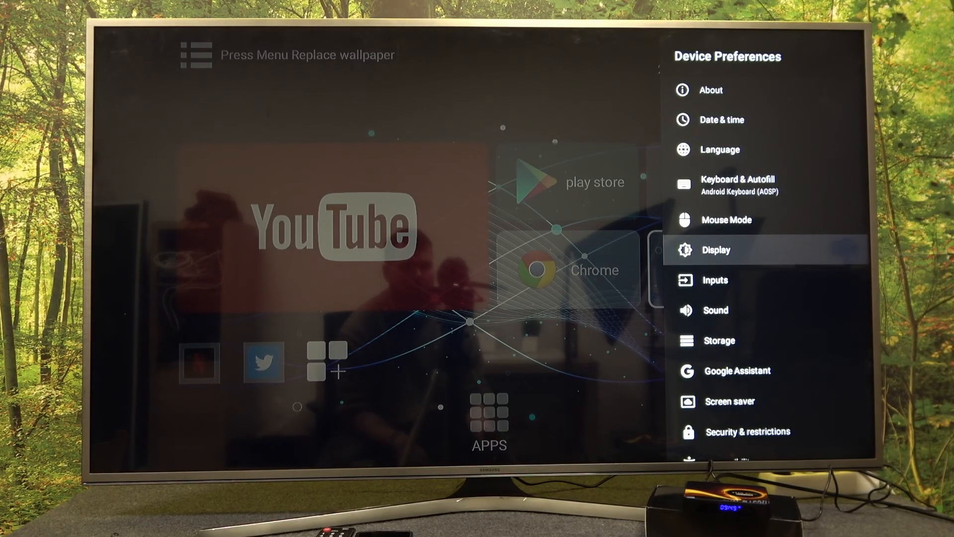
# - Scroll the Device Preferences list down to reveal Accessibility and Reset
pyautogui.scroll(-3)
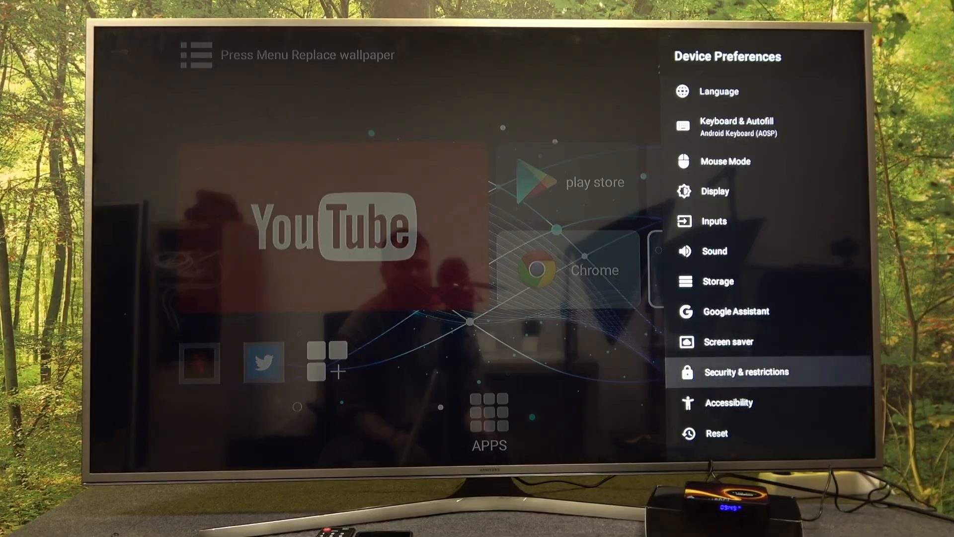